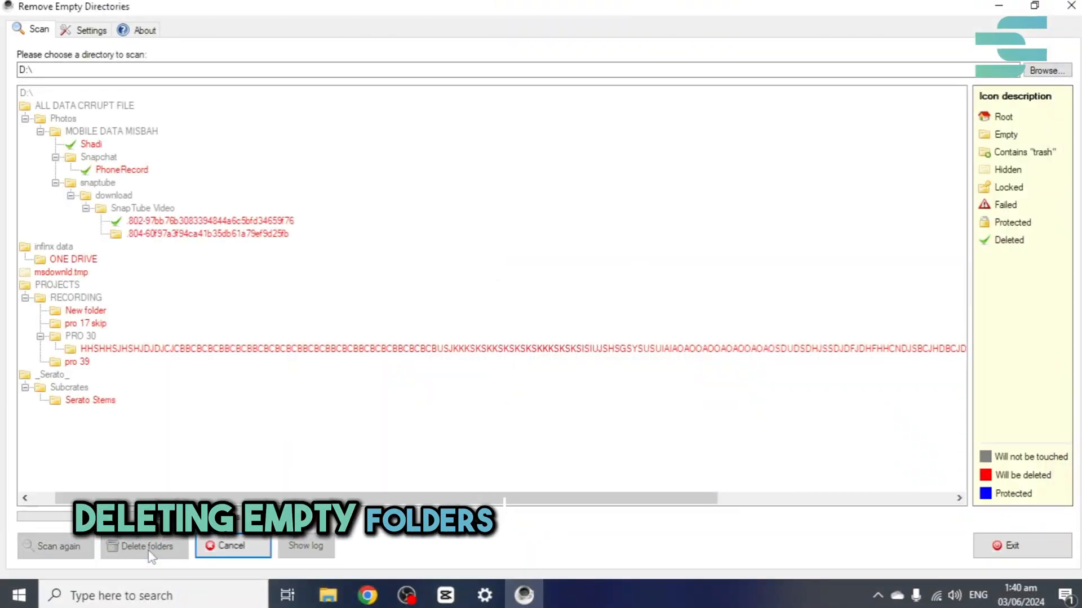
# Step: Delete the red-marked empty folders found in the D:\ scan
pyautogui.click(144, 546)
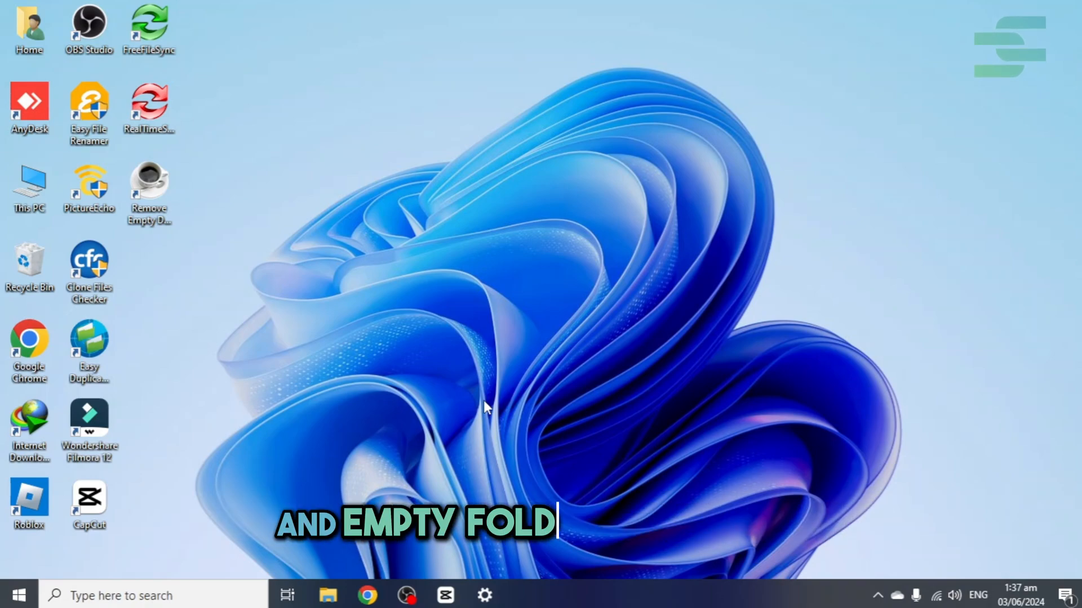
# Step: Launch Clone Files Checker and delete empty folders in D:\PROJECTS\merge folder\merged folder
pyautogui.doubleClick(89, 265)
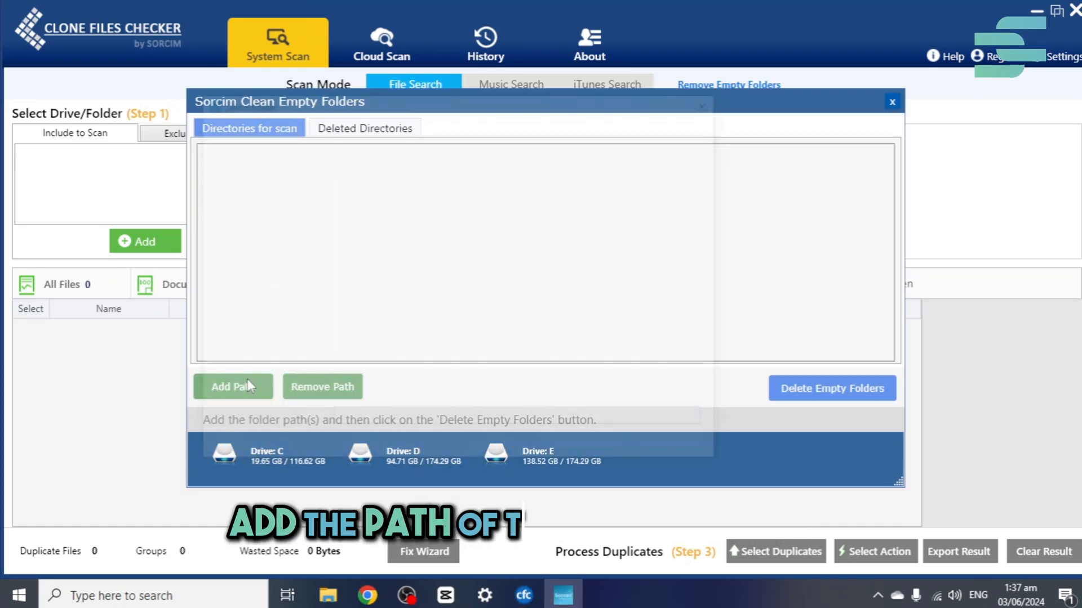
pyautogui.click(832, 388)
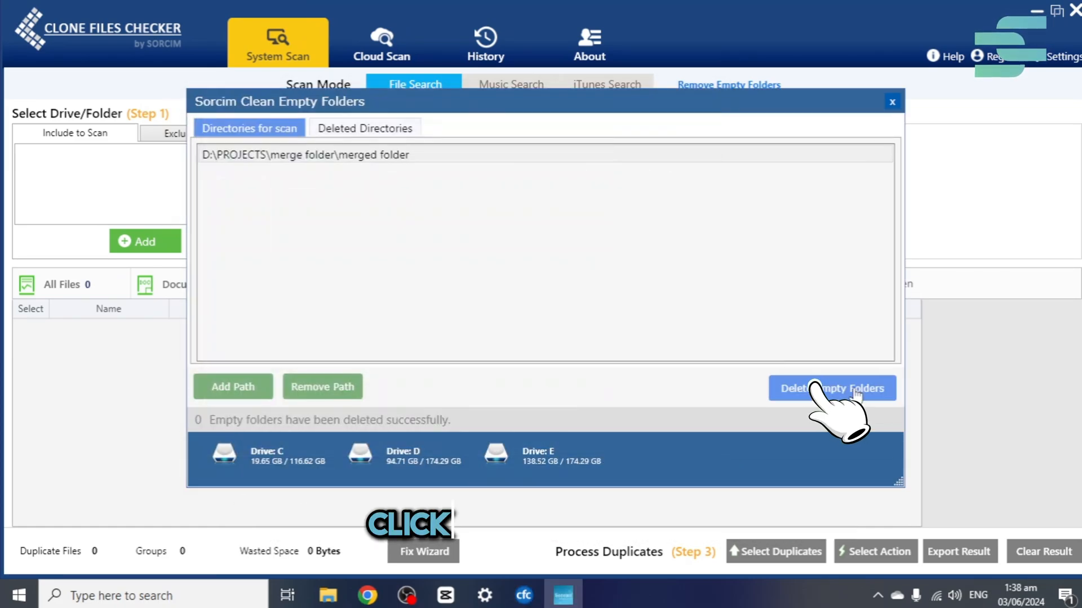
pyautogui.click(365, 128)
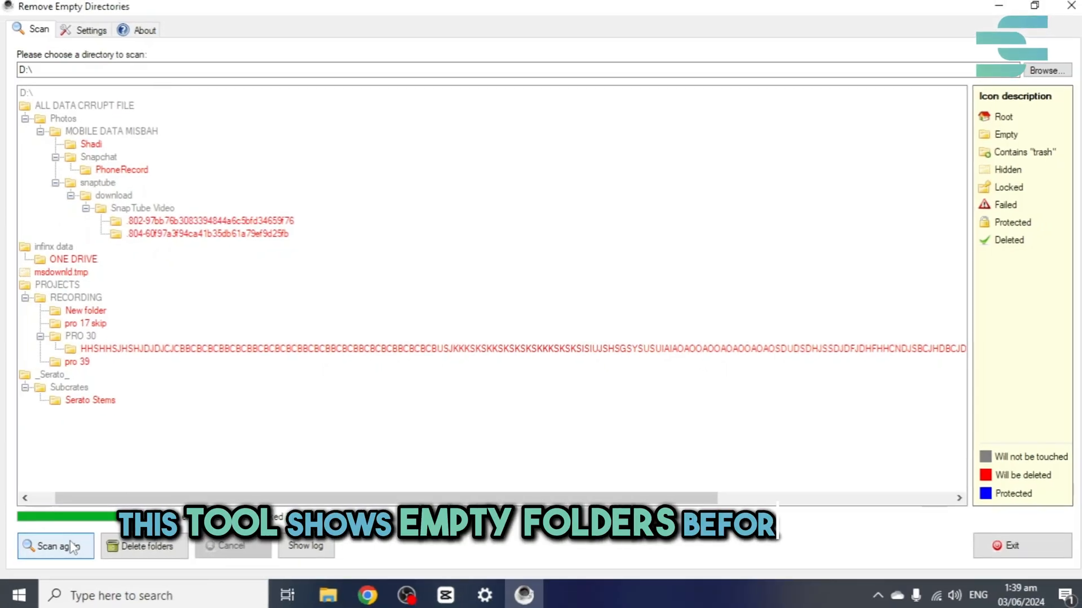
# Step: Rescan, review Explorer integration settings, and select Local Disk (D:) as the folder to clean
pyautogui.click(90, 29)
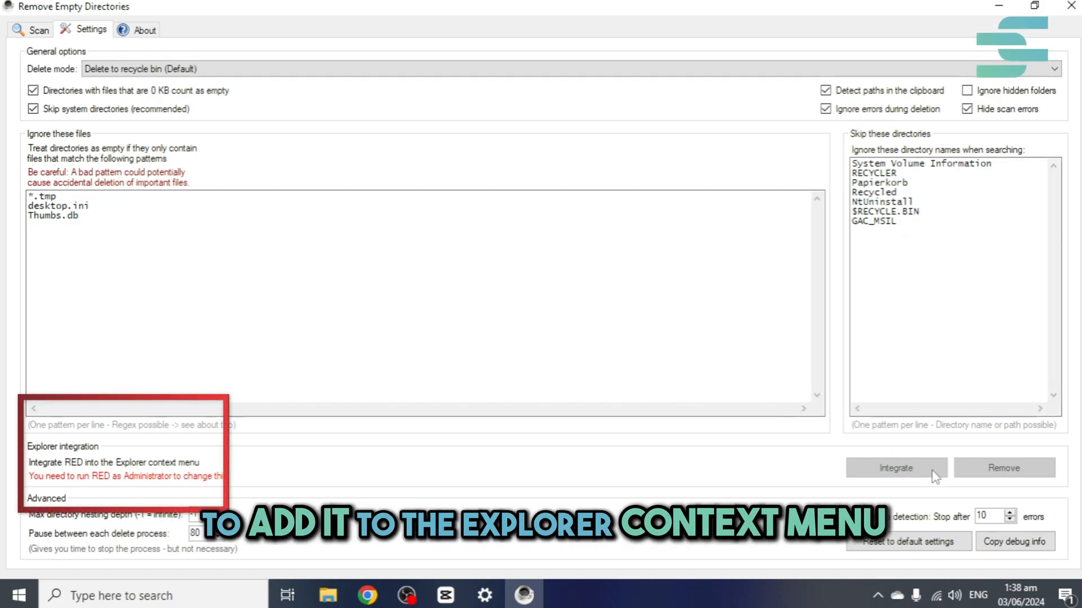
pyautogui.click(39, 29)
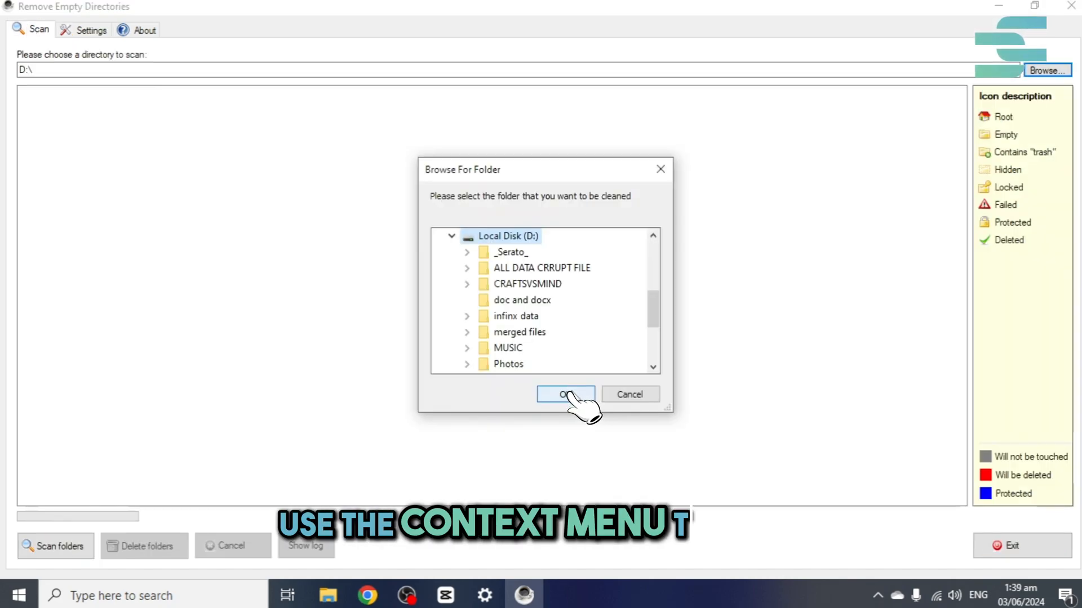
pyautogui.click(565, 393)
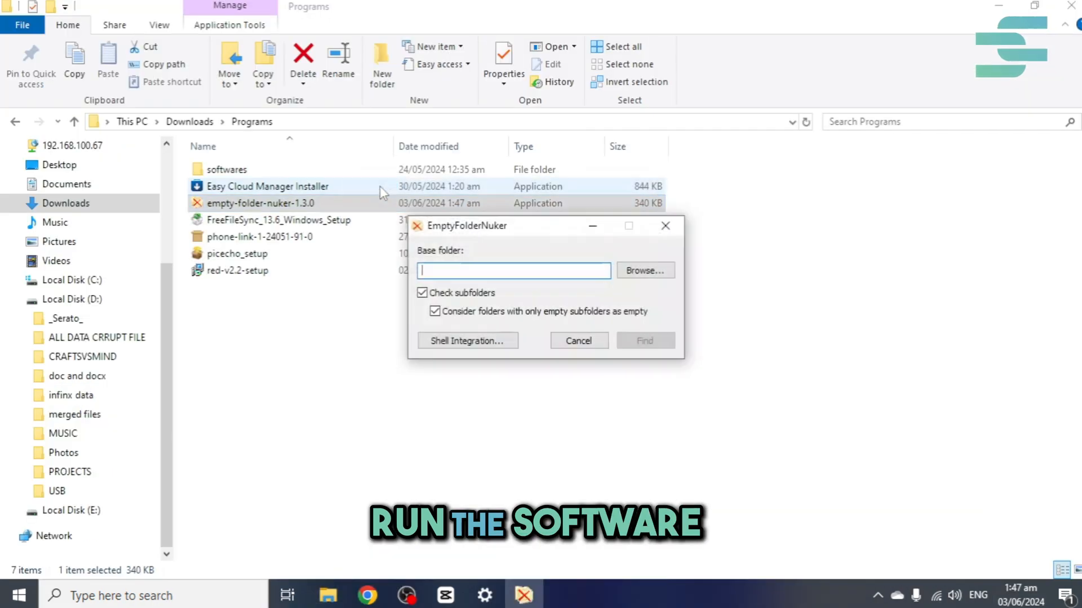
# Step: Start EmptyFolderNuker's Find to search drive D for empty folders
pyautogui.click(643, 340)
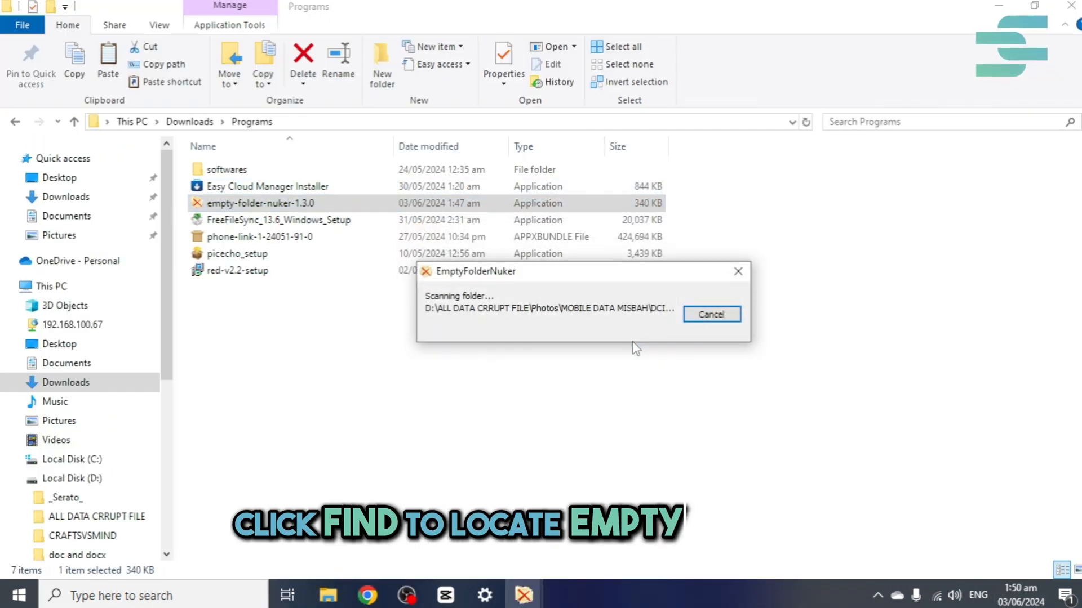